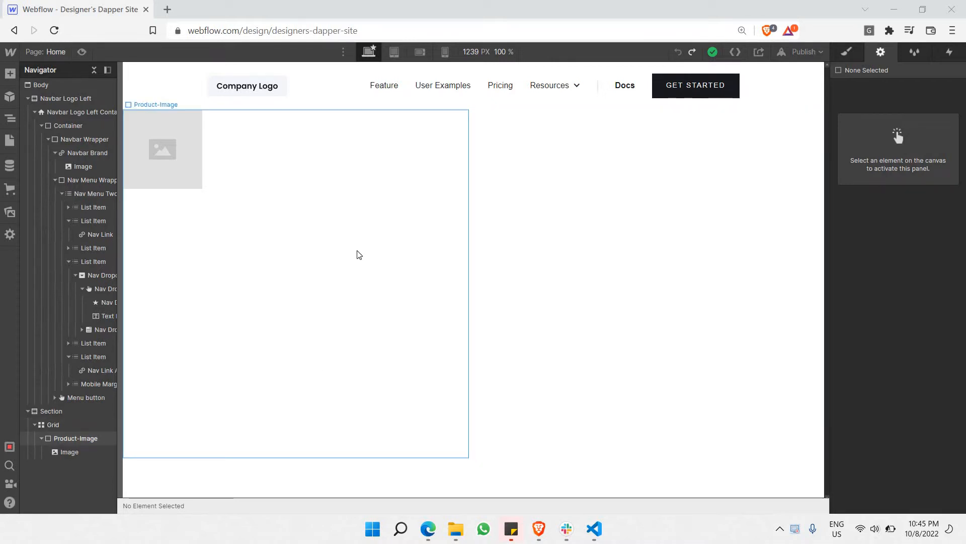
pyautogui.moveTo(360, 228)
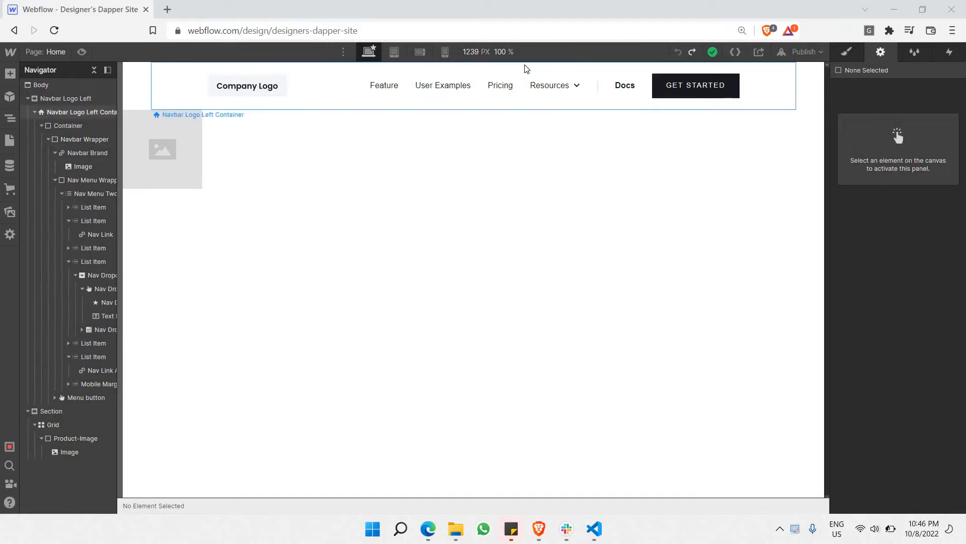
pyautogui.moveTo(531, 70)
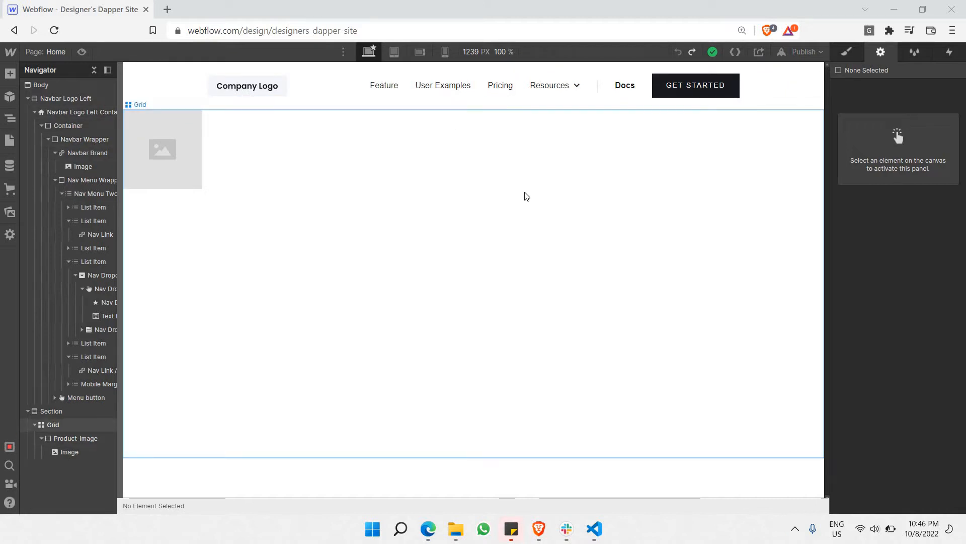
pyautogui.moveTo(542, 195)
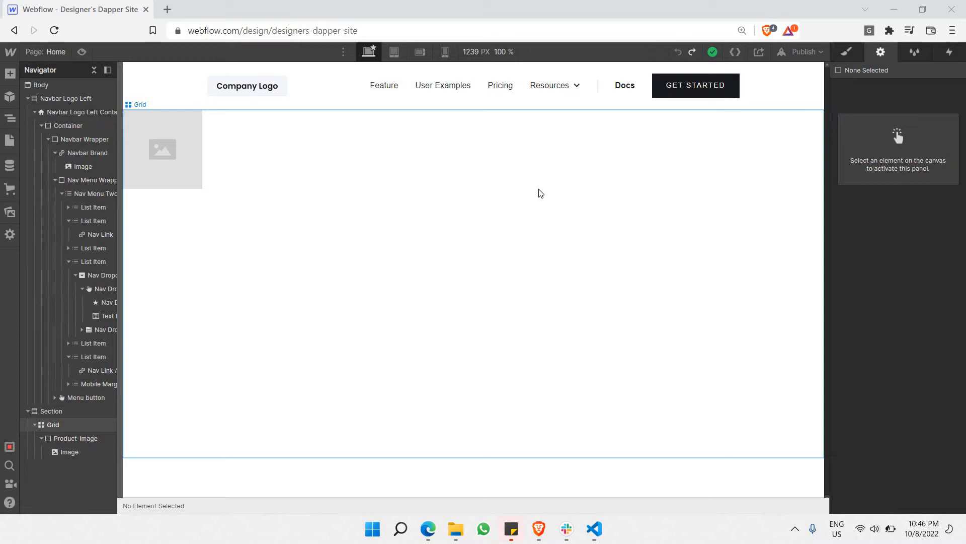
pyautogui.moveTo(550, 256)
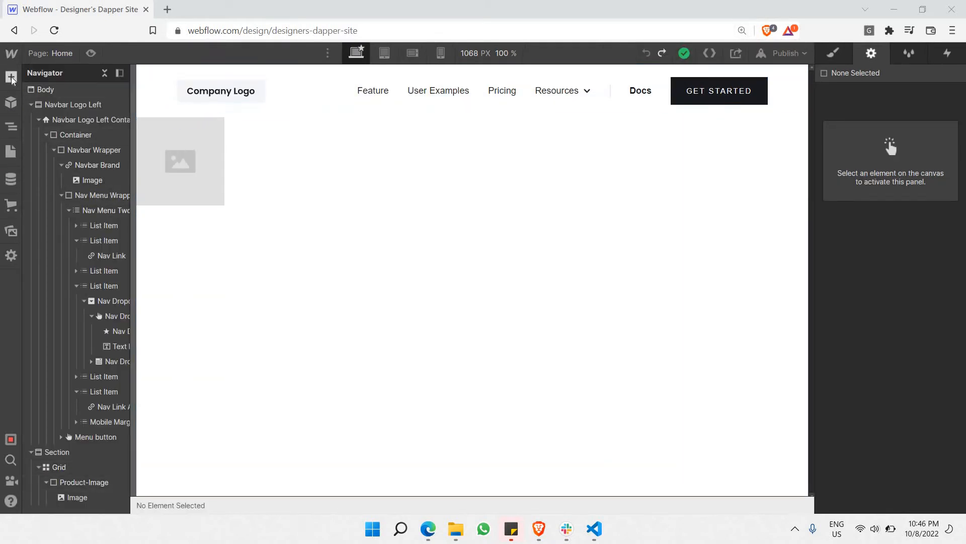
# Bring up the Add Elements panel and scroll to the Ecommerce Cart element
pyautogui.click(11, 76)
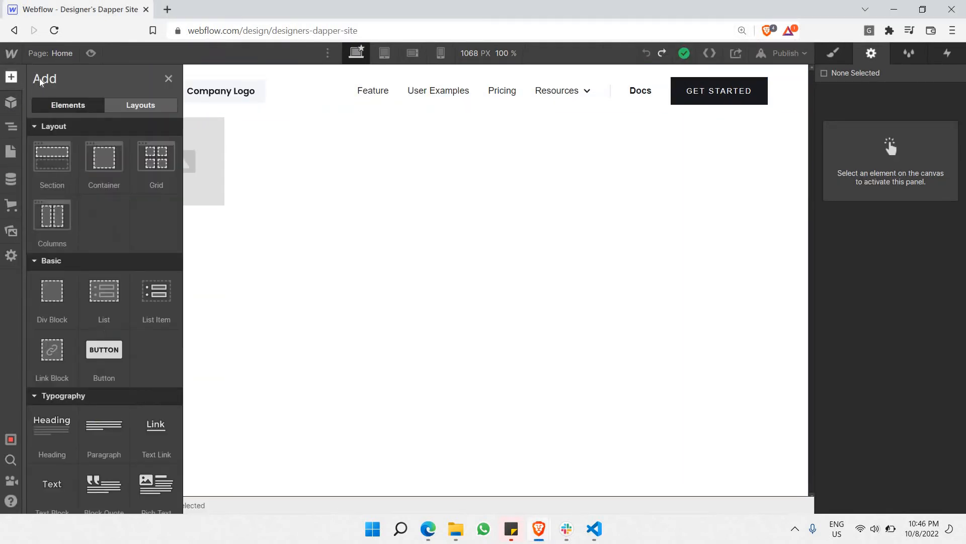
pyautogui.moveTo(96, 206)
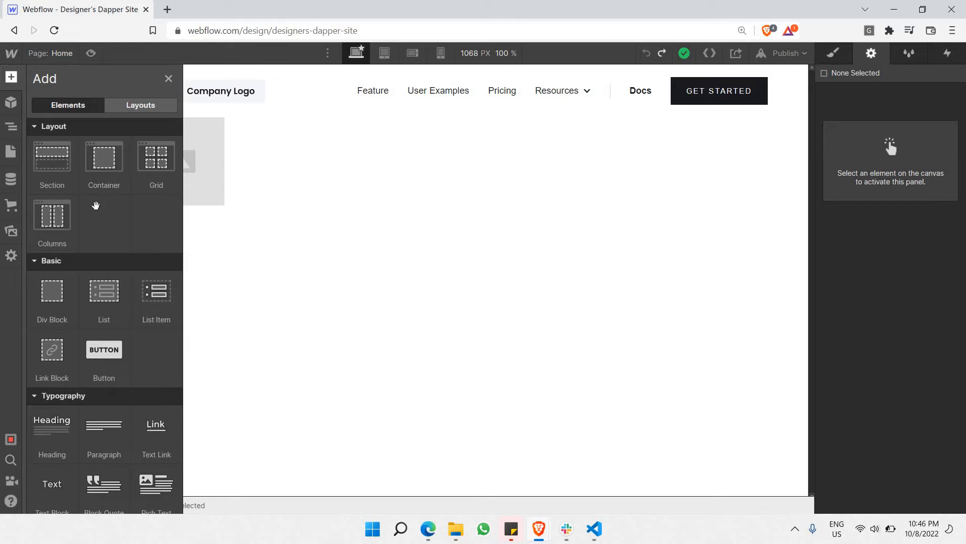
pyautogui.scroll(-3)
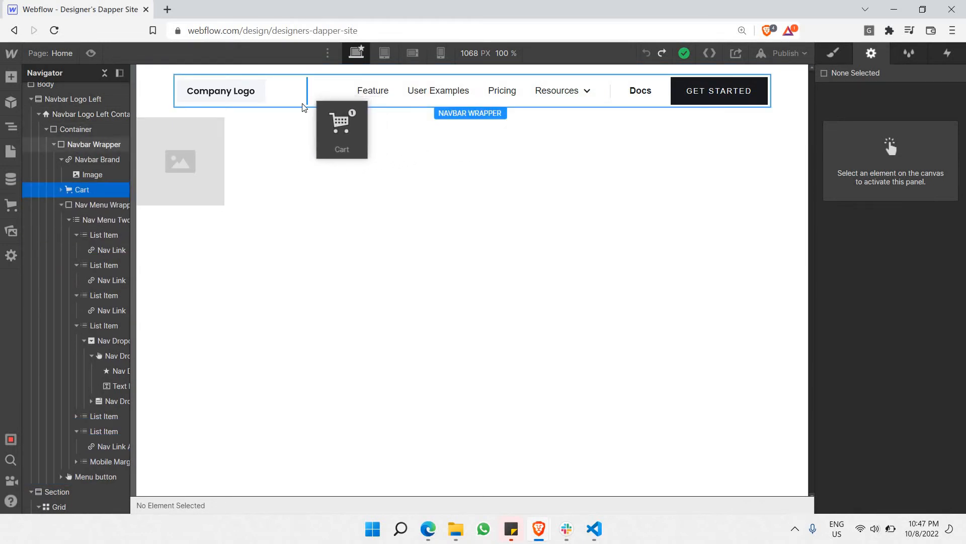
# Drop the Cart after the brand logo, dismiss Cart Settings, and remove the nav menu links
pyautogui.click(341, 130)
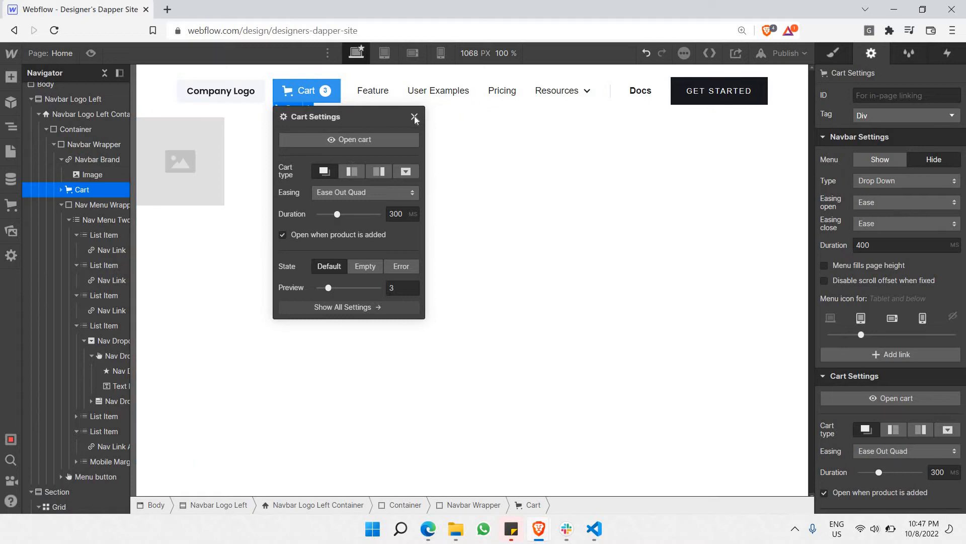
pyautogui.click(414, 117)
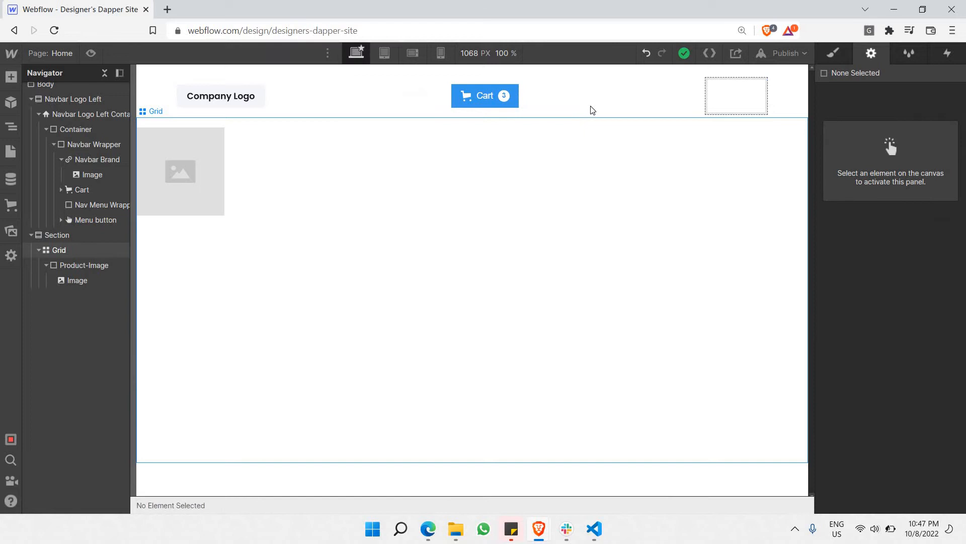
pyautogui.click(736, 96)
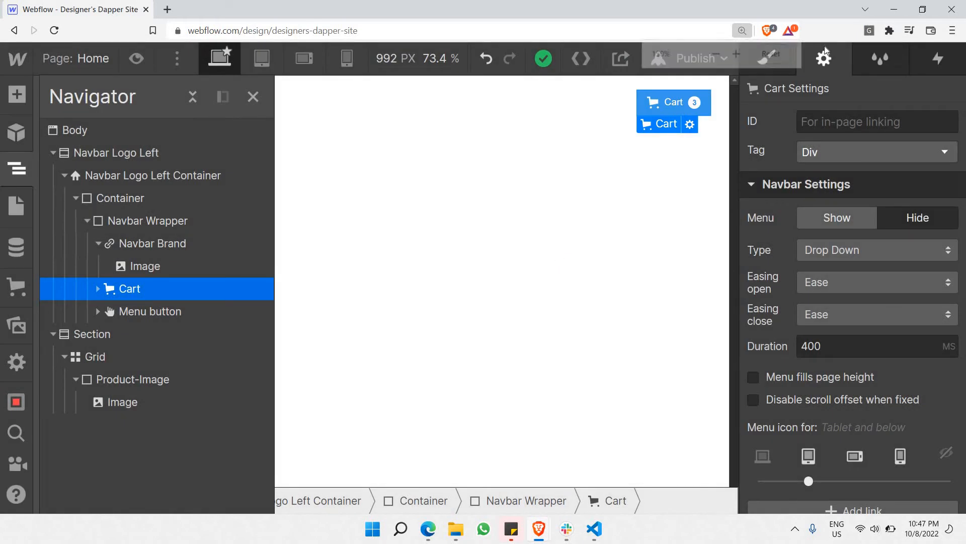
pyautogui.moveTo(654, 90)
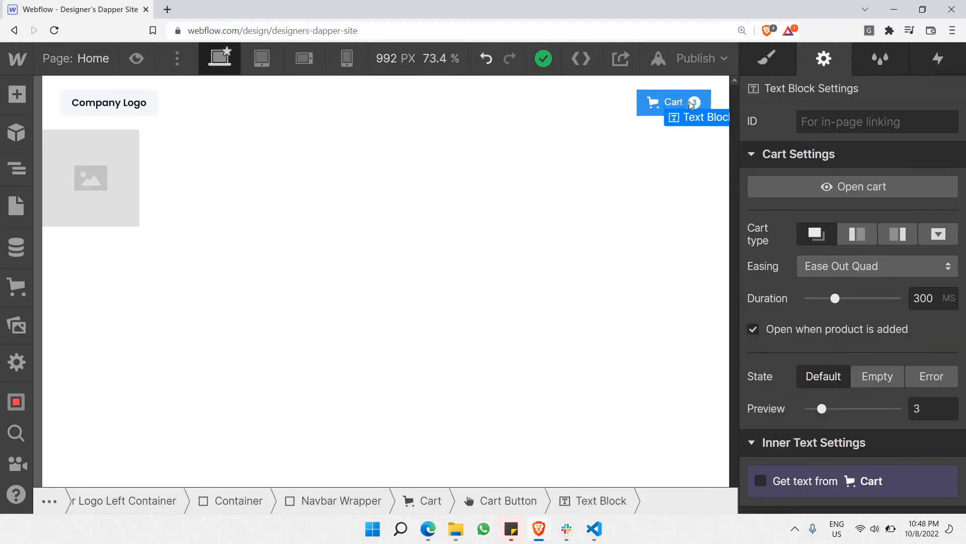
pyautogui.moveTo(695, 103)
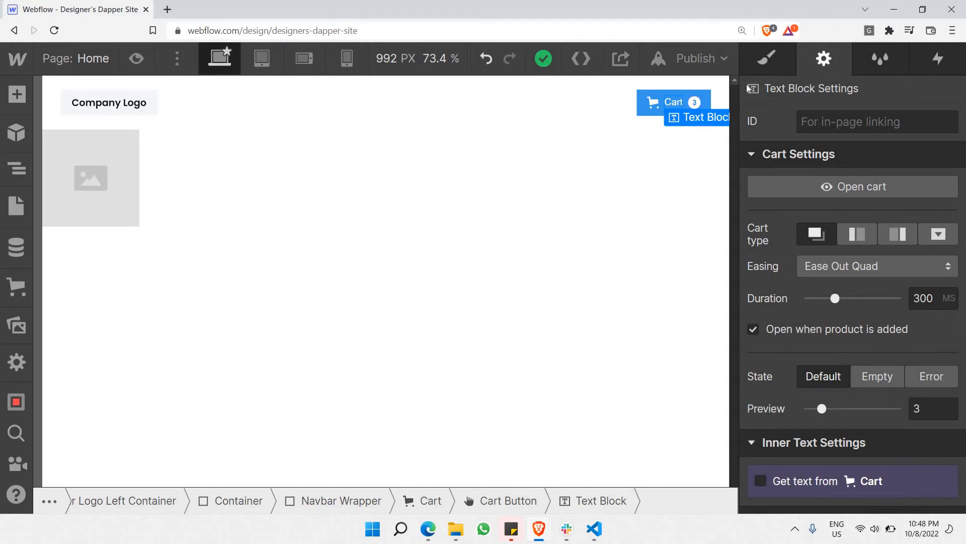
pyautogui.moveTo(696, 107)
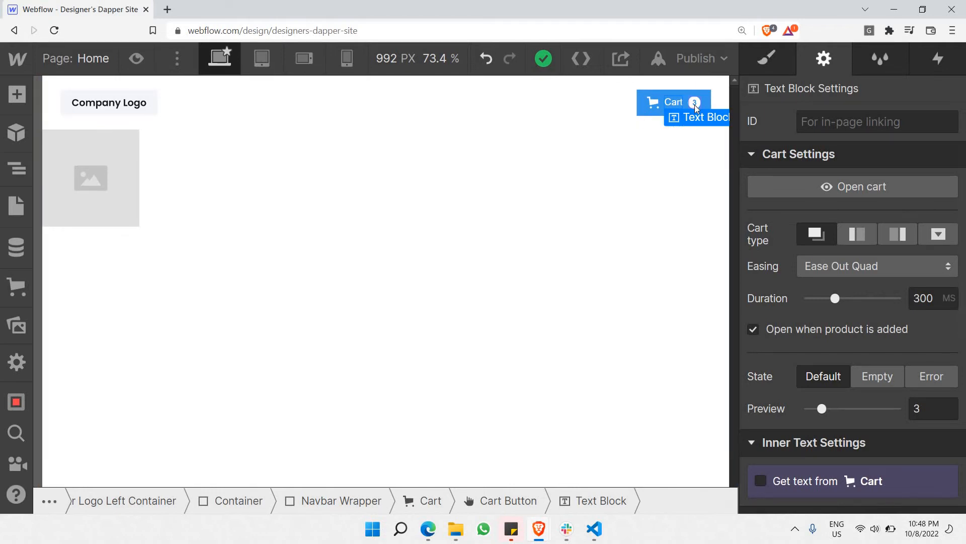
pyautogui.click(695, 101)
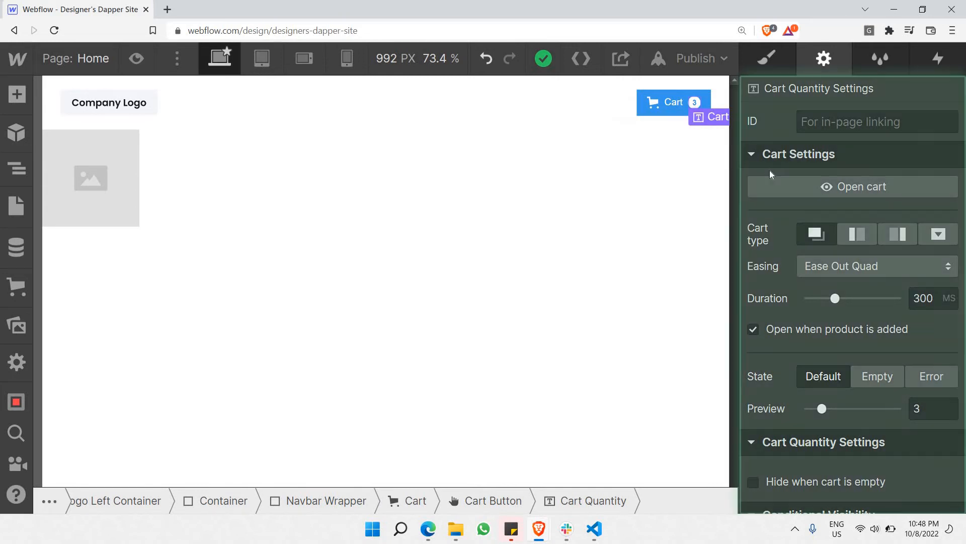
pyautogui.scroll(-3)
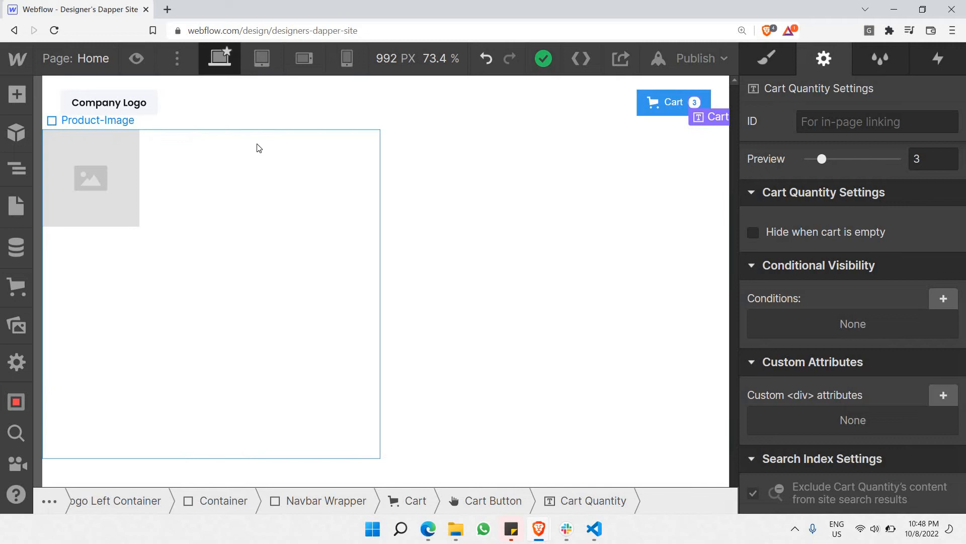
# Select the Text Block label inside Cart > Cart Button in the Navigator
pyautogui.click(671, 102)
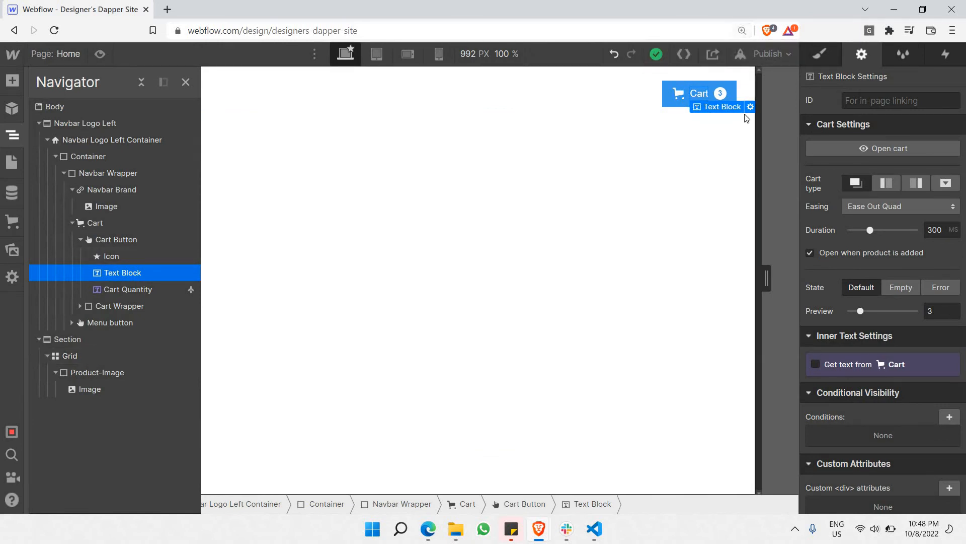
pyautogui.moveTo(750, 106)
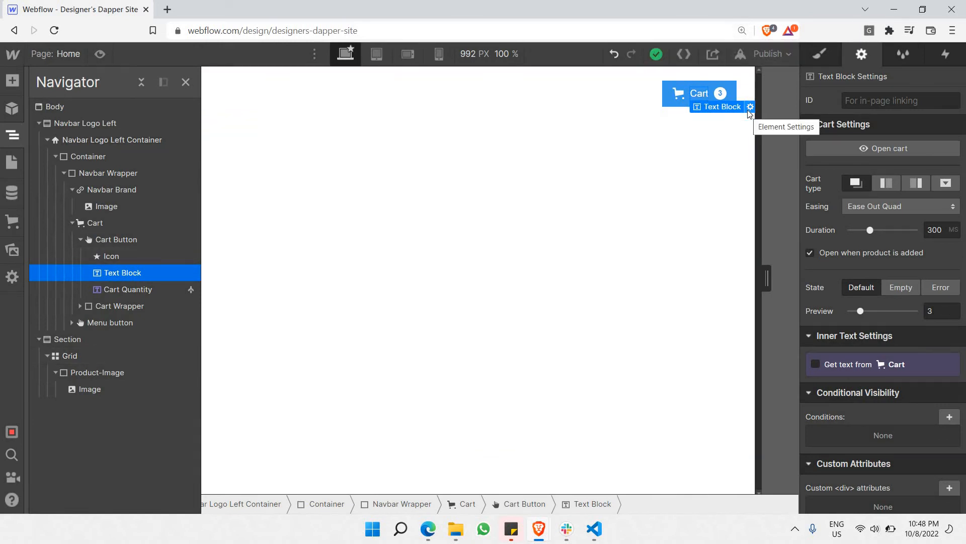
# Enable 'Get text from Cart' on the label and bind it to Quantity, so it reads 5
pyautogui.click(749, 107)
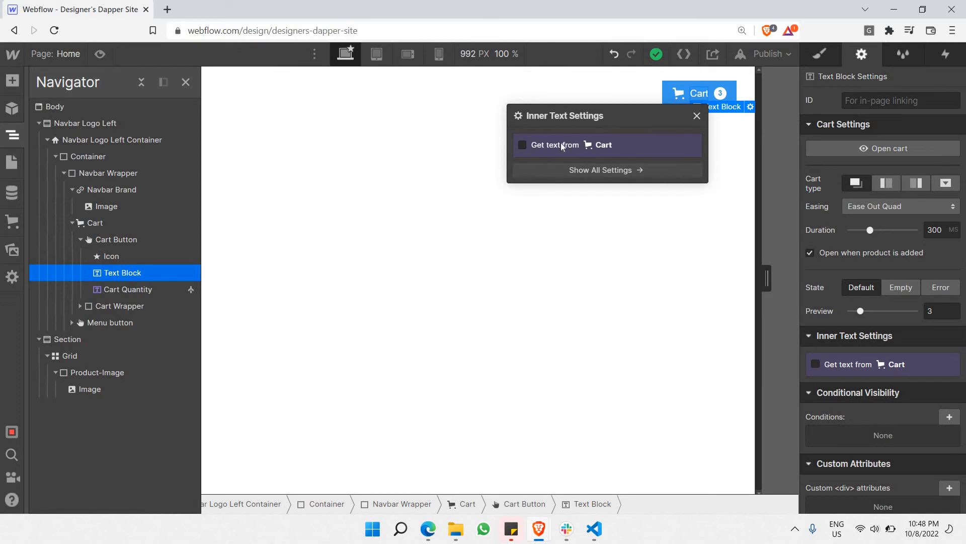
pyautogui.click(522, 144)
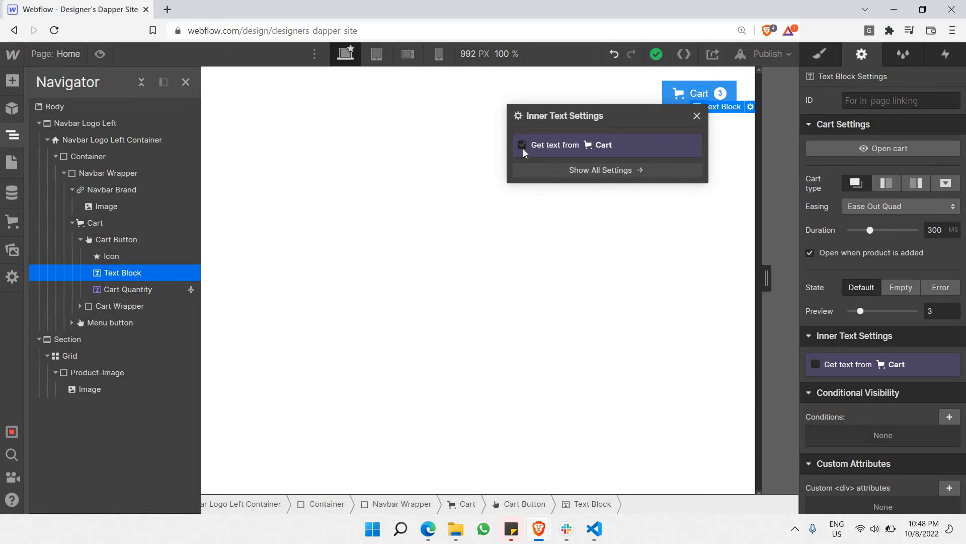
pyautogui.click(523, 145)
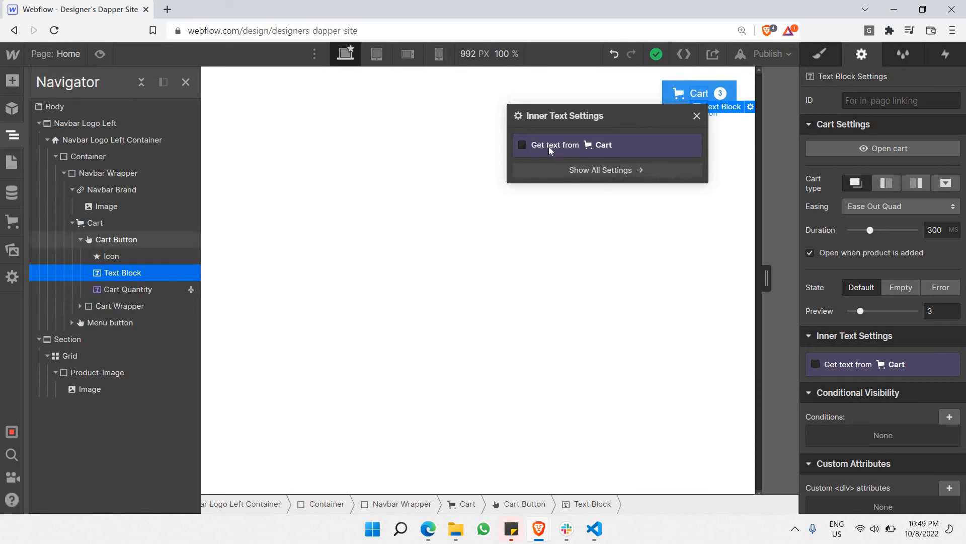
pyautogui.click(522, 144)
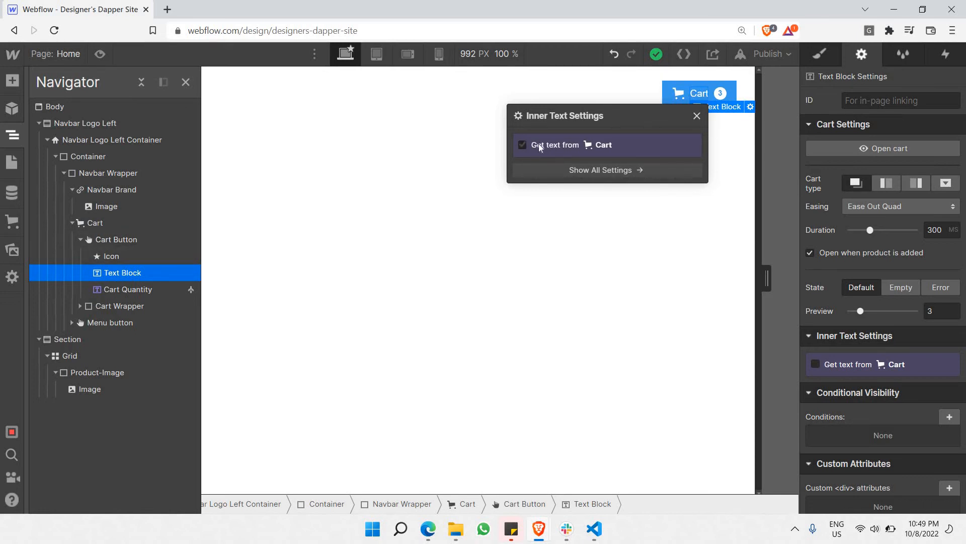
pyautogui.click(522, 144)
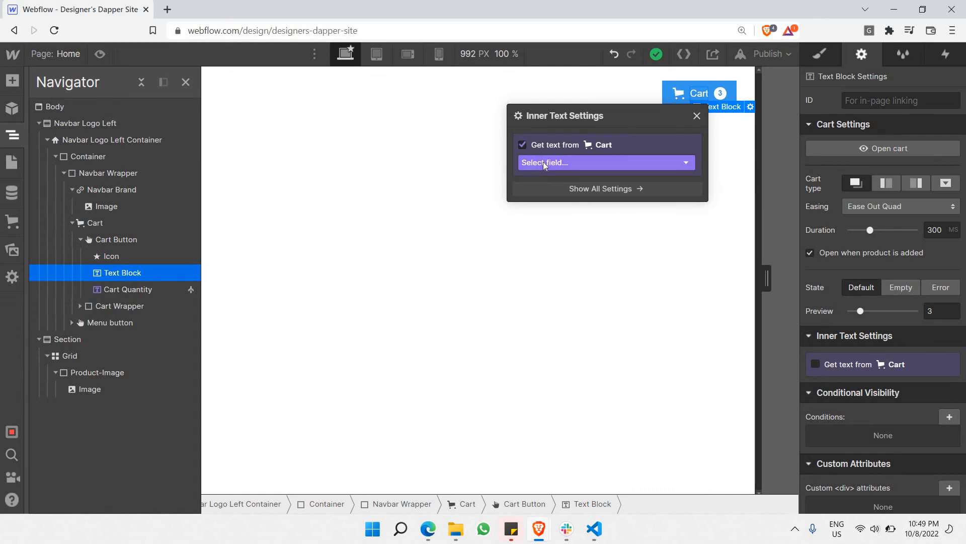
pyautogui.click(606, 163)
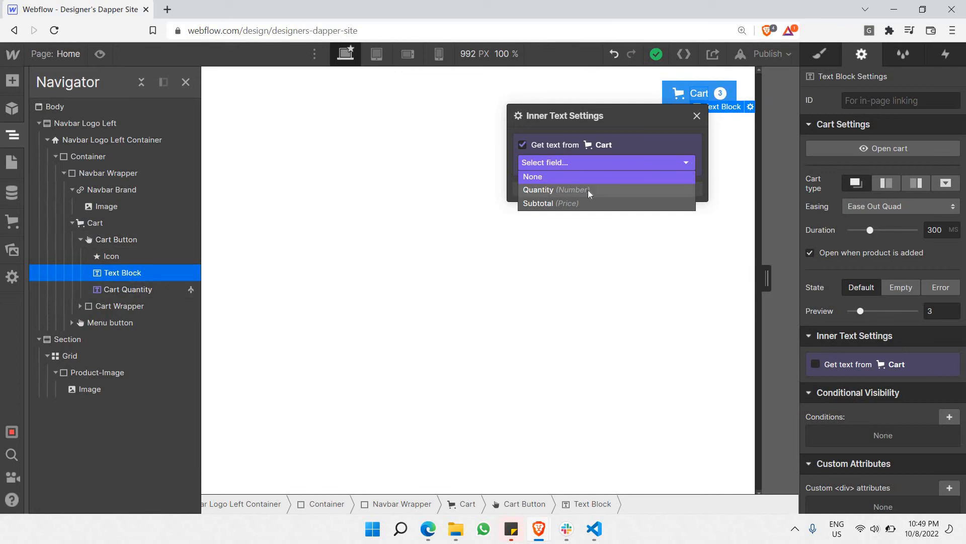
pyautogui.click(555, 189)
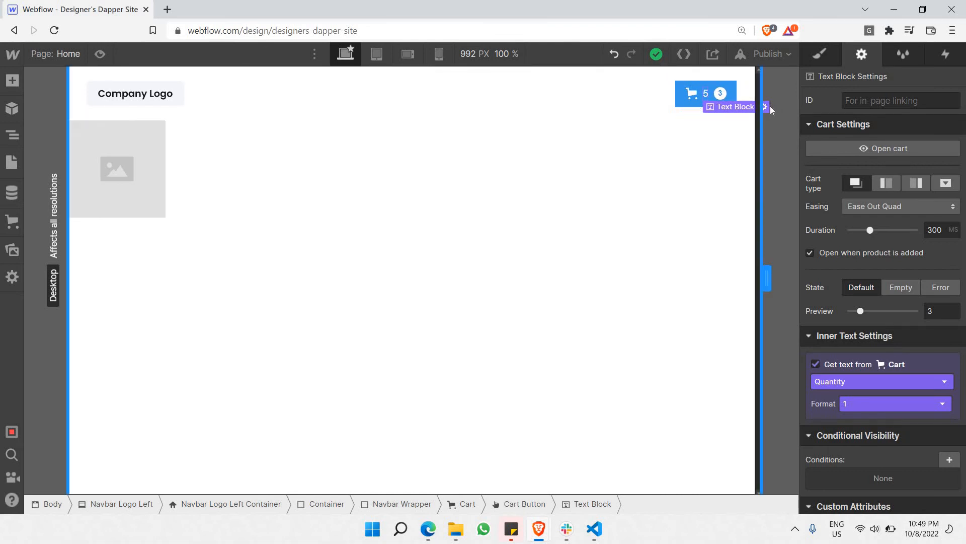
# Switch the label's bound cart field from Quantity to Subtotal, showing $ 220.28 USD
pyautogui.click(765, 107)
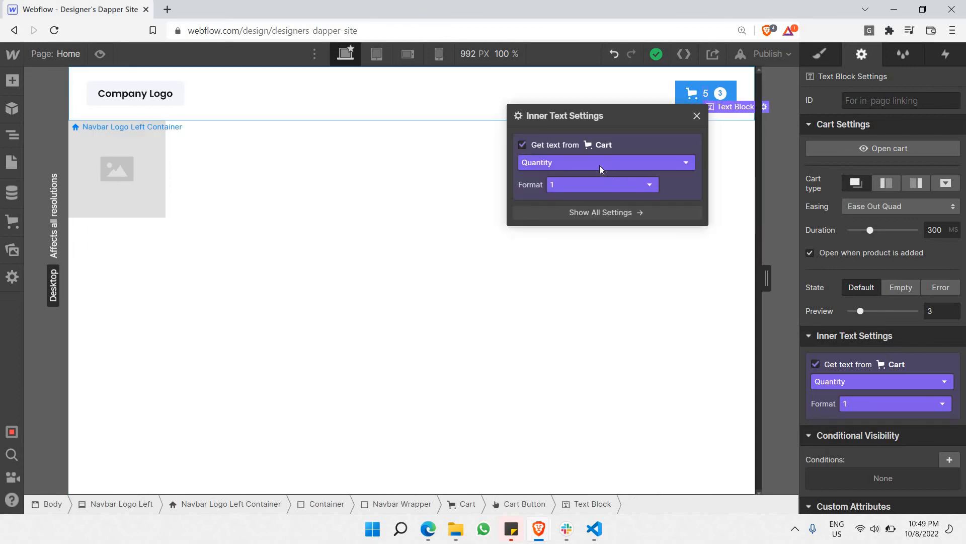
pyautogui.moveTo(549, 162)
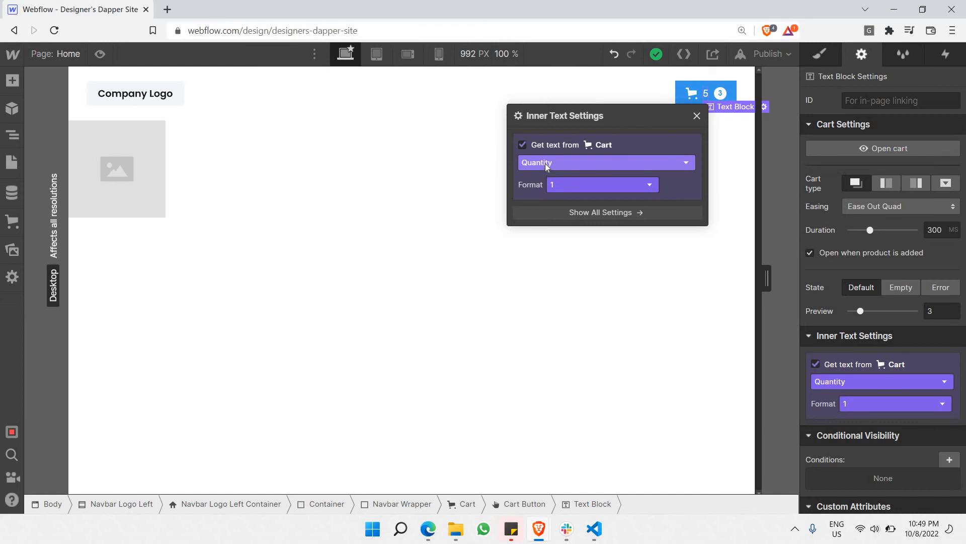
pyautogui.click(606, 162)
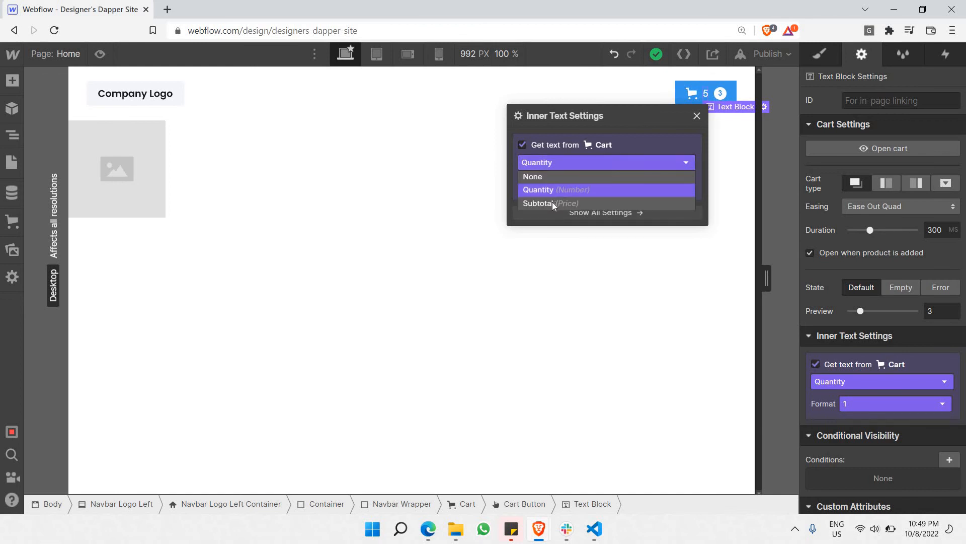
pyautogui.click(538, 204)
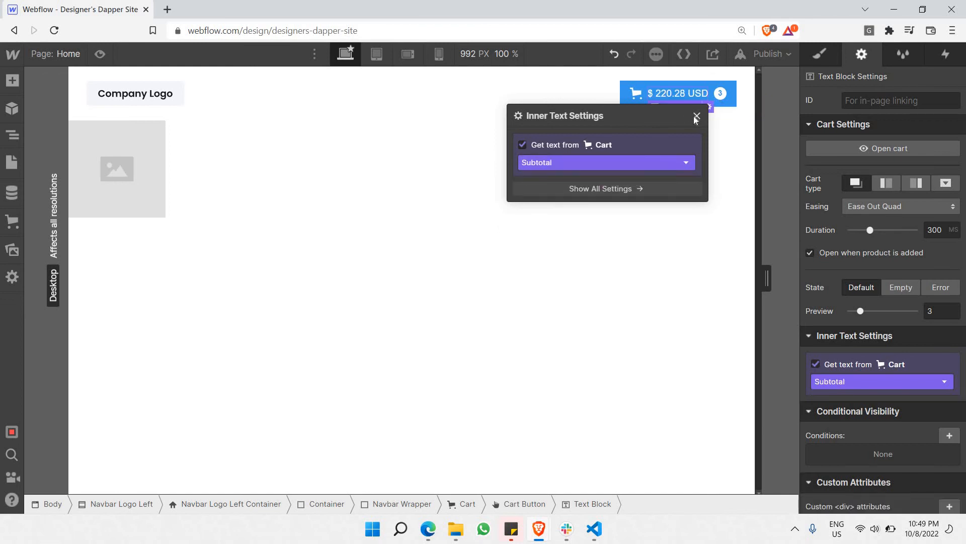
pyautogui.click(696, 117)
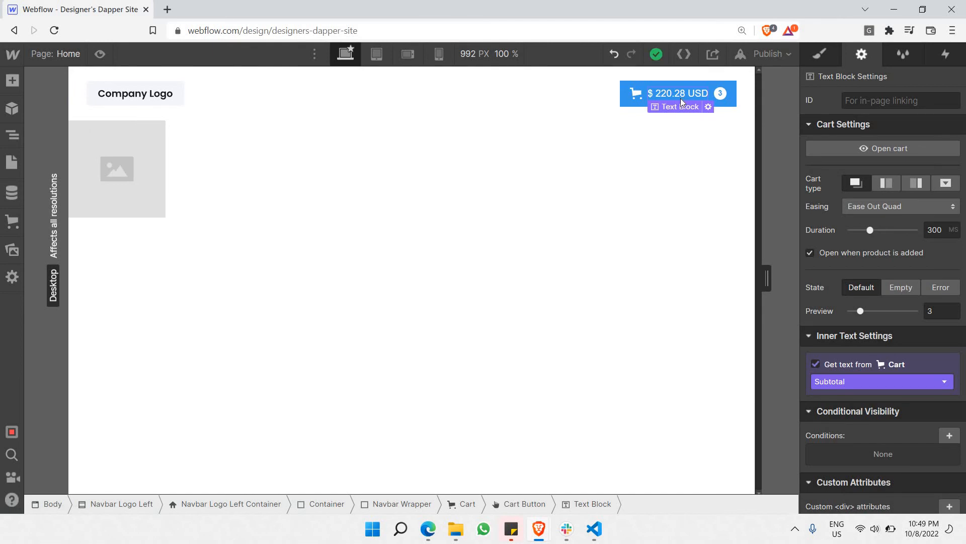
pyautogui.moveTo(657, 103)
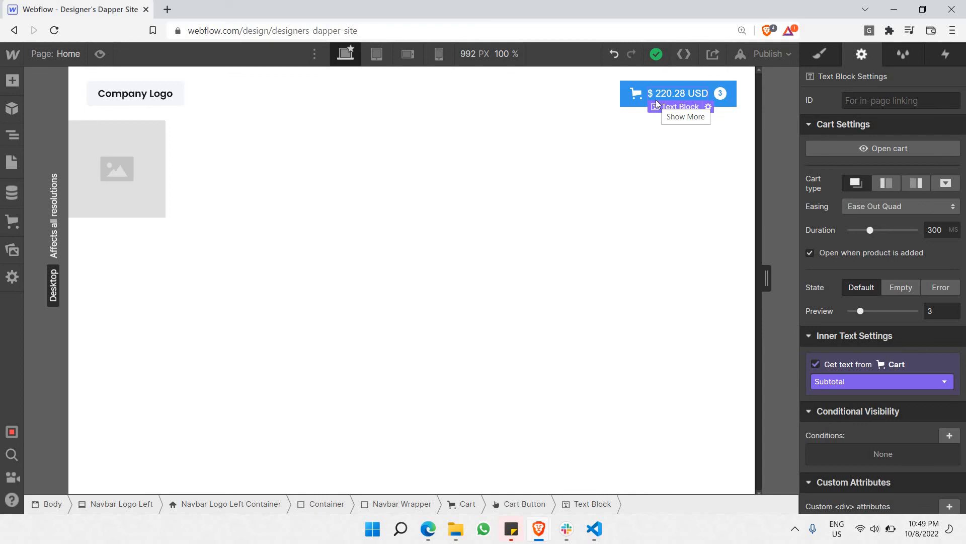
pyautogui.moveTo(443, 166)
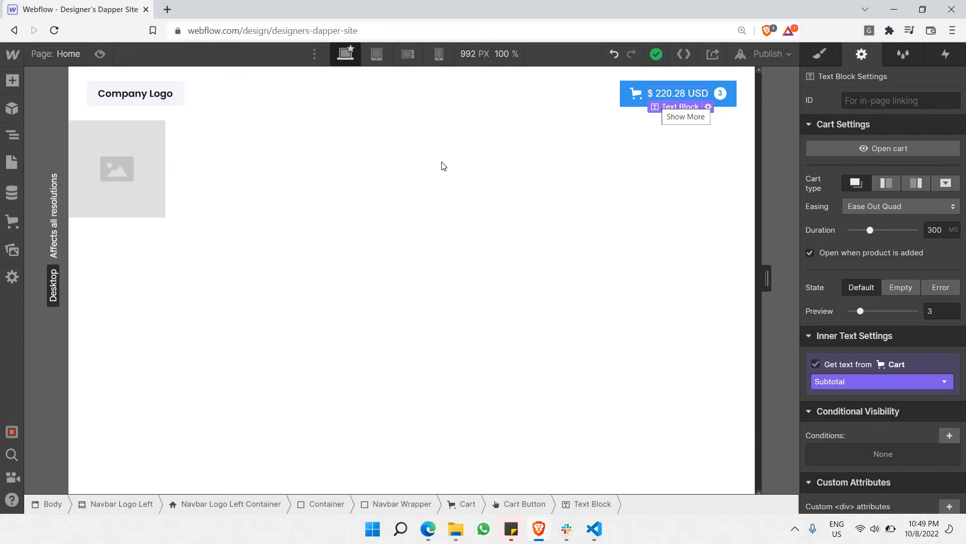